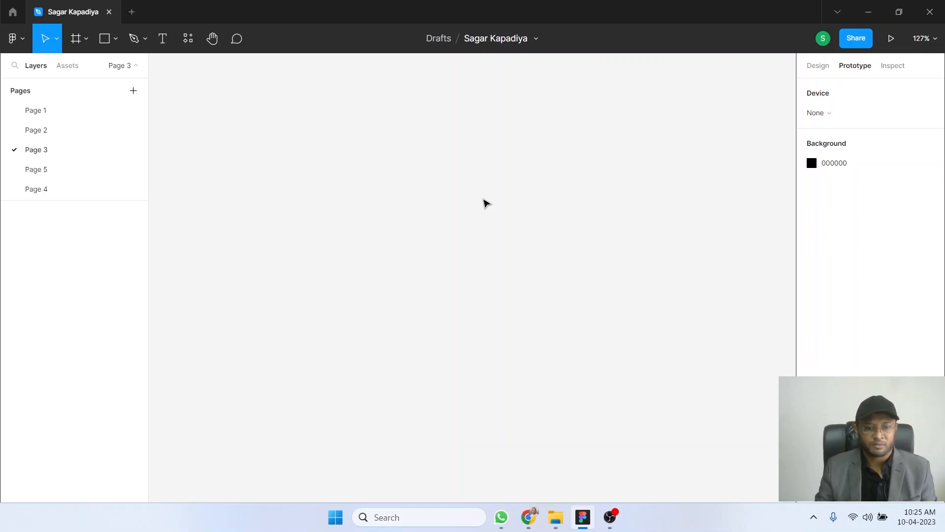
Draw a blank Frame 1 on Page 3 with the Frame tool and deselect it.
{"action": "left_click", "coordinate": [86, 38]}
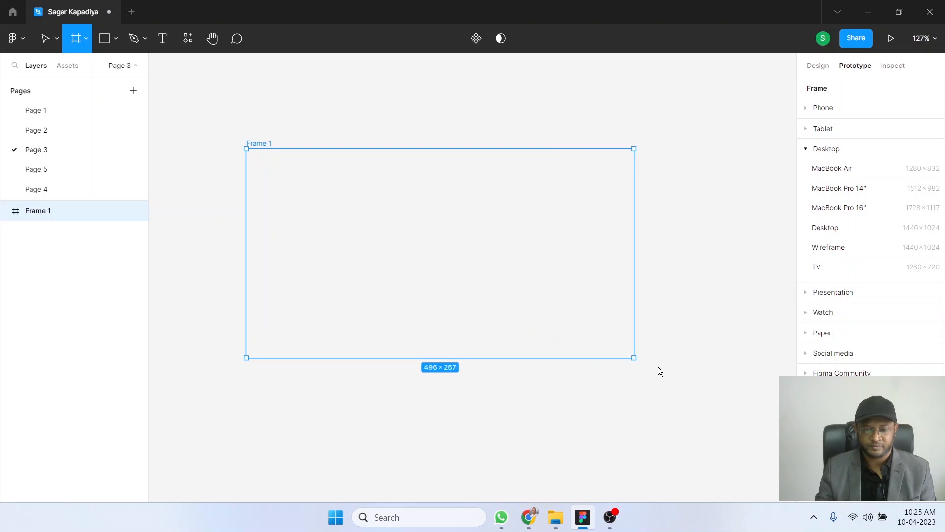
{"action": "left_click", "coordinate": [203, 95]}
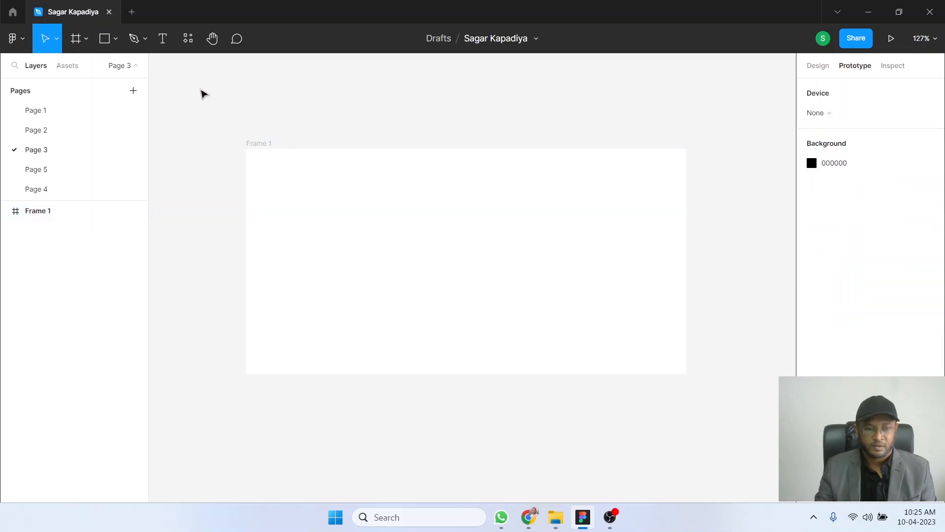
Add the text layers 'Click' and 'Google' side by side inside Frame 1.
{"action": "left_click", "coordinate": [163, 38]}
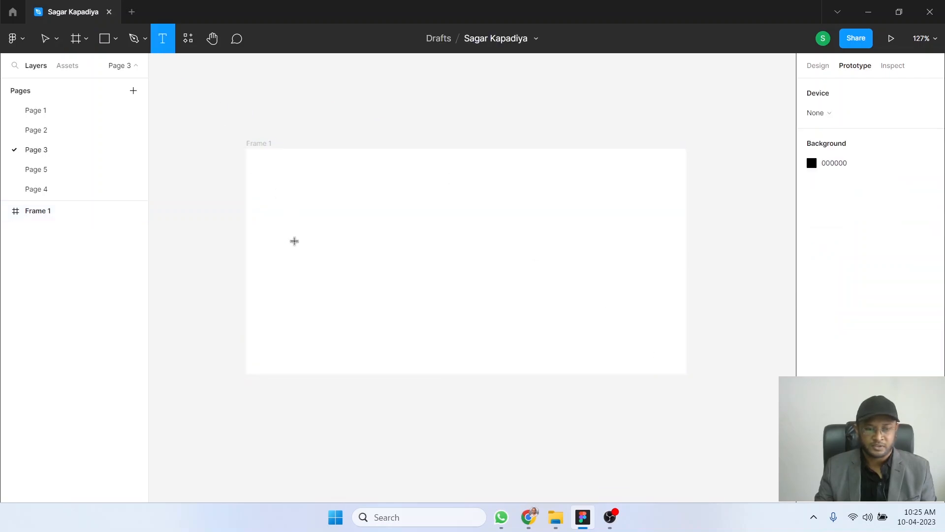
{"action": "type", "text": "Click"}
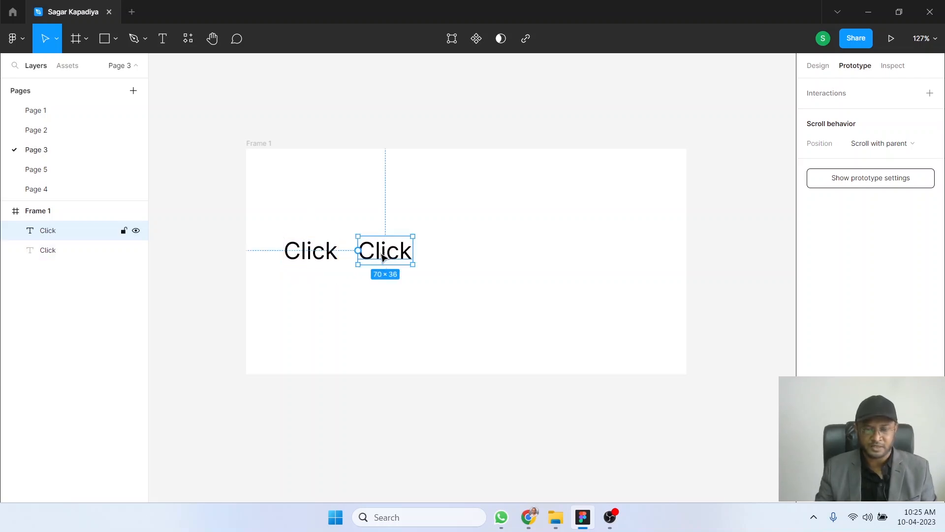
{"action": "type", "text": "Google"}
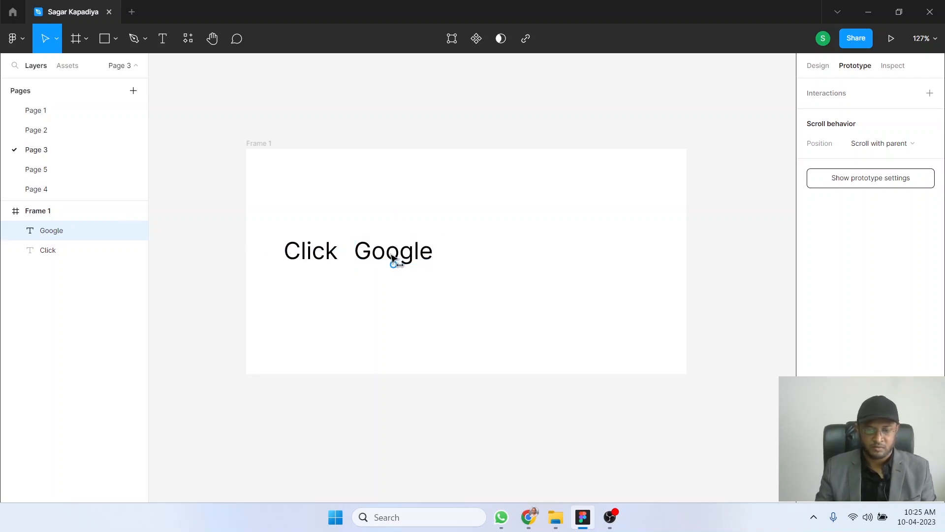
Change the 'Google' text's fill colour to blue so it reads as a link.
{"action": "left_click", "coordinate": [393, 250]}
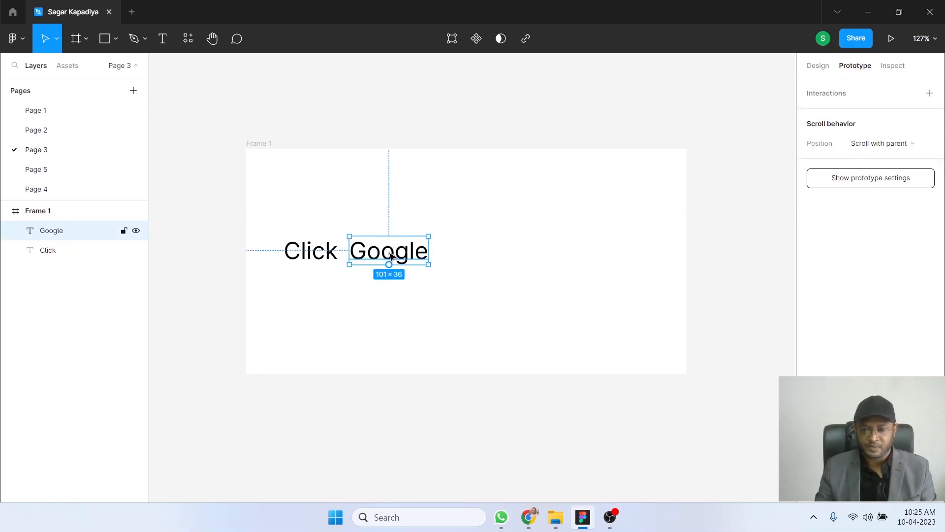
{"action": "left_click", "coordinate": [817, 65]}
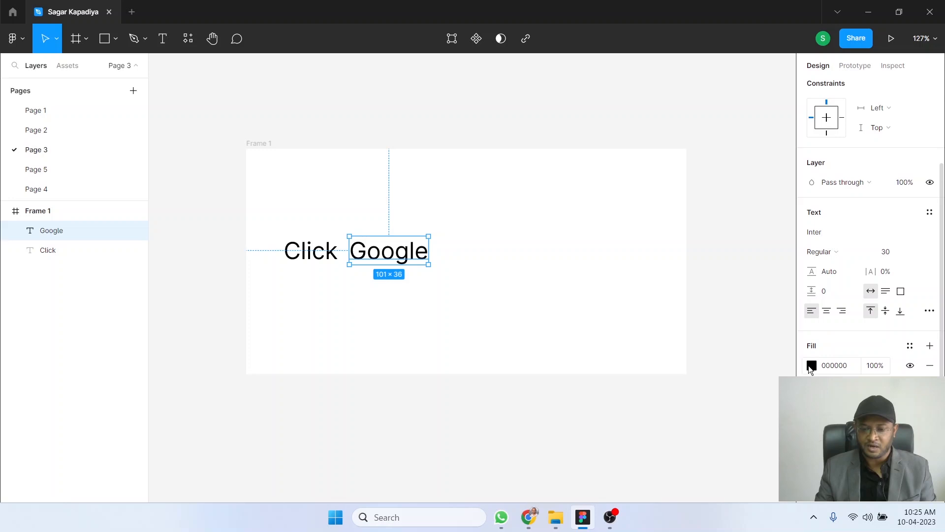
{"action": "left_click", "coordinate": [811, 365]}
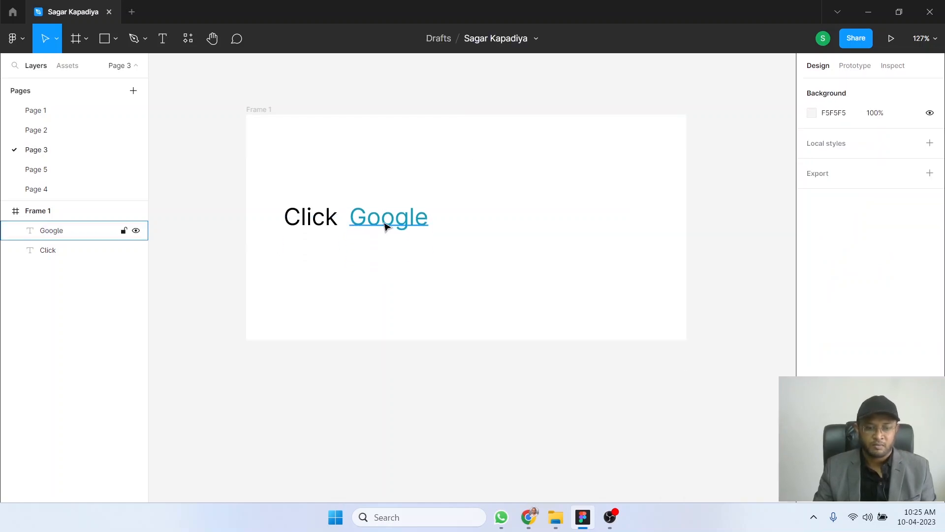
{"action": "left_click", "coordinate": [388, 216]}
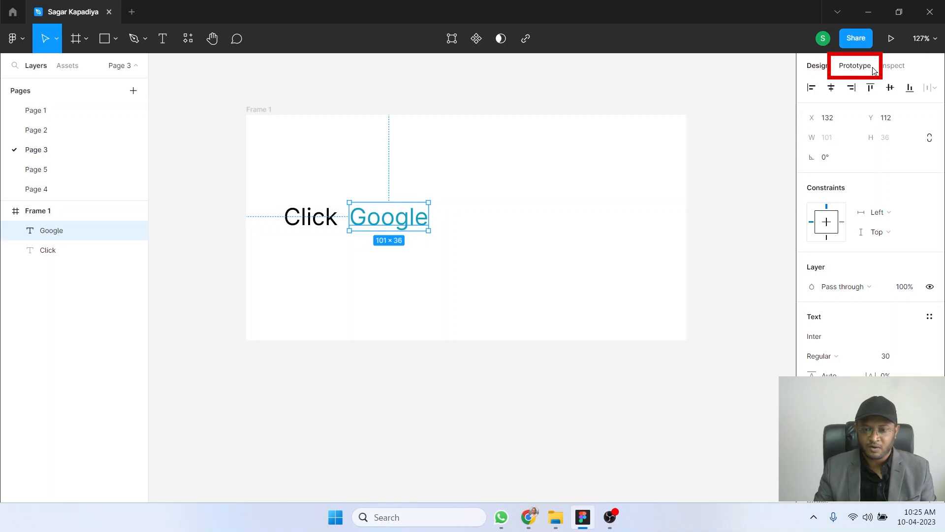
Add an On click → Open link interaction to the Google text in Prototype.
{"action": "left_click", "coordinate": [854, 65]}
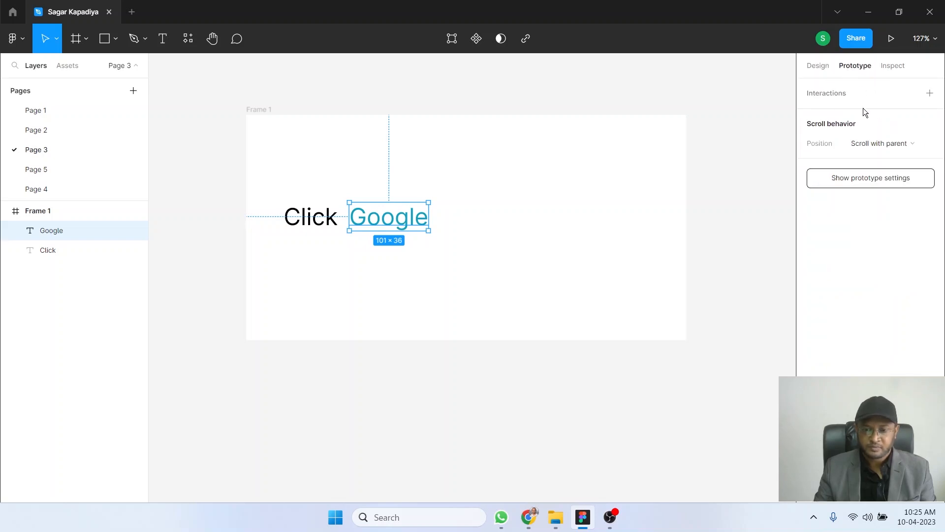
{"action": "mouse_move", "coordinate": [832, 100]}
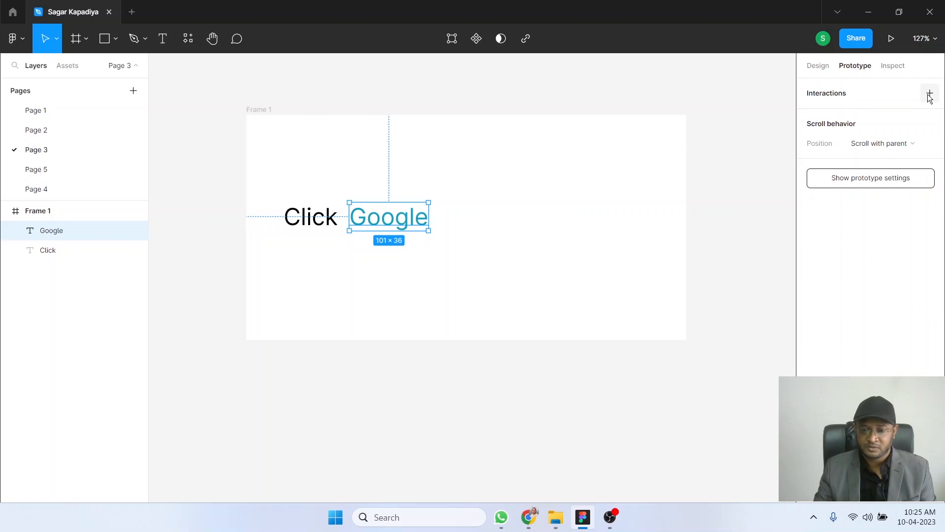
{"action": "left_click", "coordinate": [929, 93]}
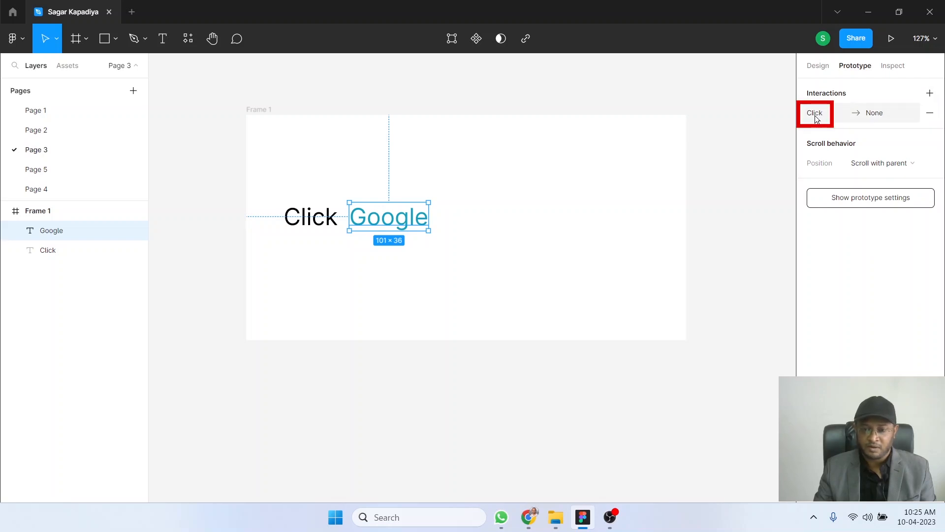
{"action": "left_click", "coordinate": [815, 112]}
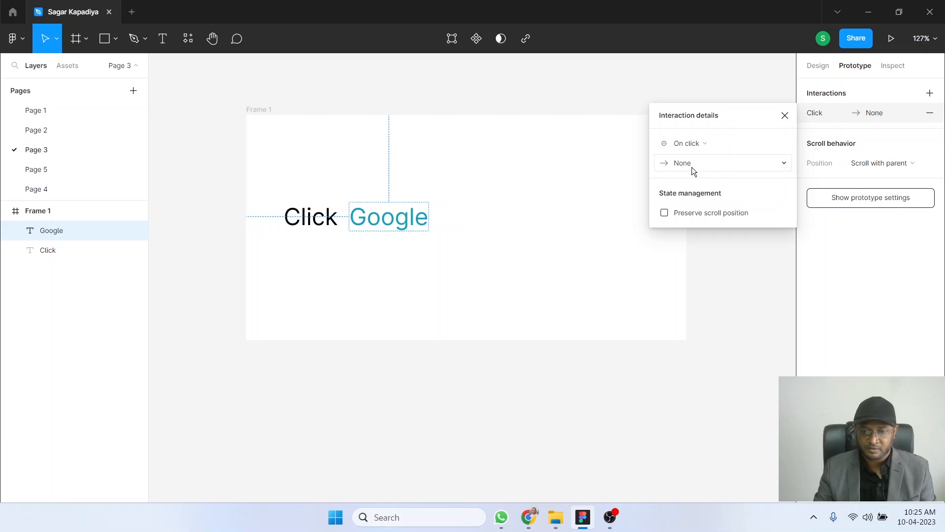
{"action": "left_click", "coordinate": [722, 163]}
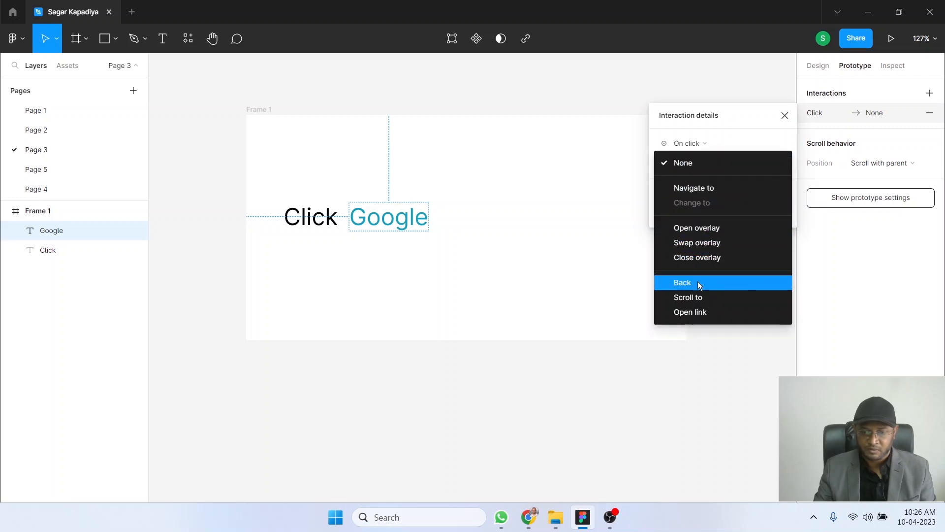
{"action": "left_click", "coordinate": [689, 312]}
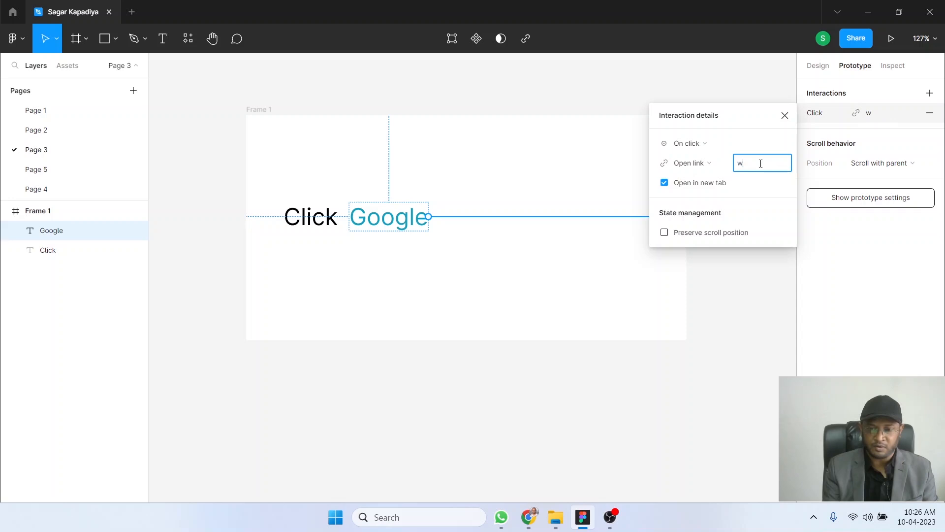
{"action": "type", "text": "ww.google.com"}
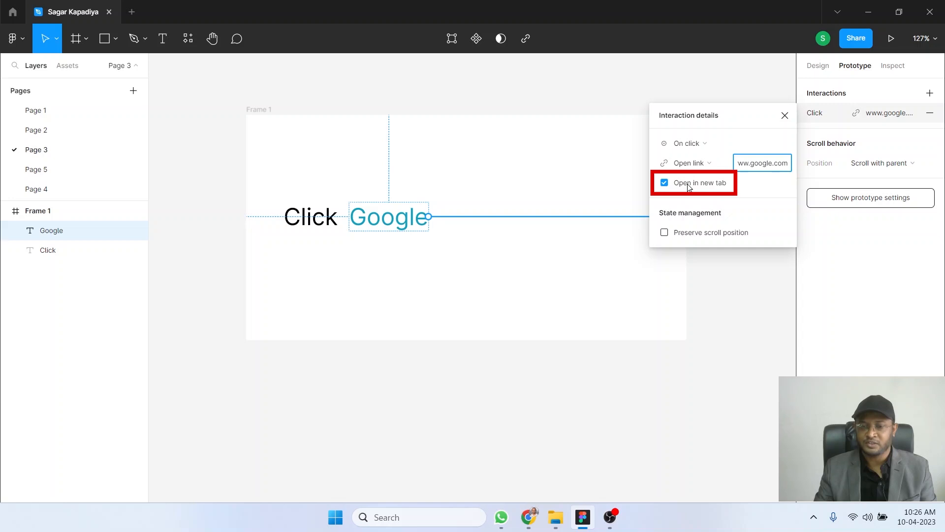
{"action": "left_click", "coordinate": [664, 184]}
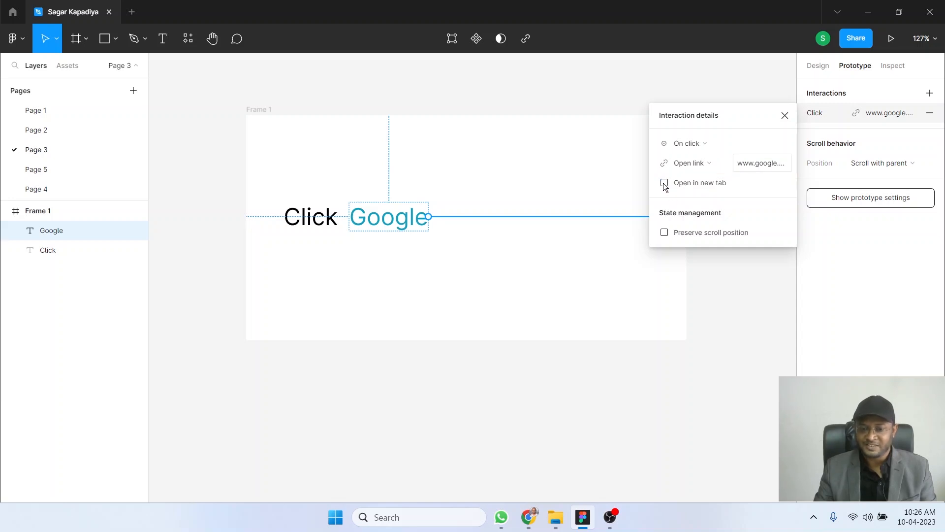
{"action": "mouse_move", "coordinate": [664, 184]}
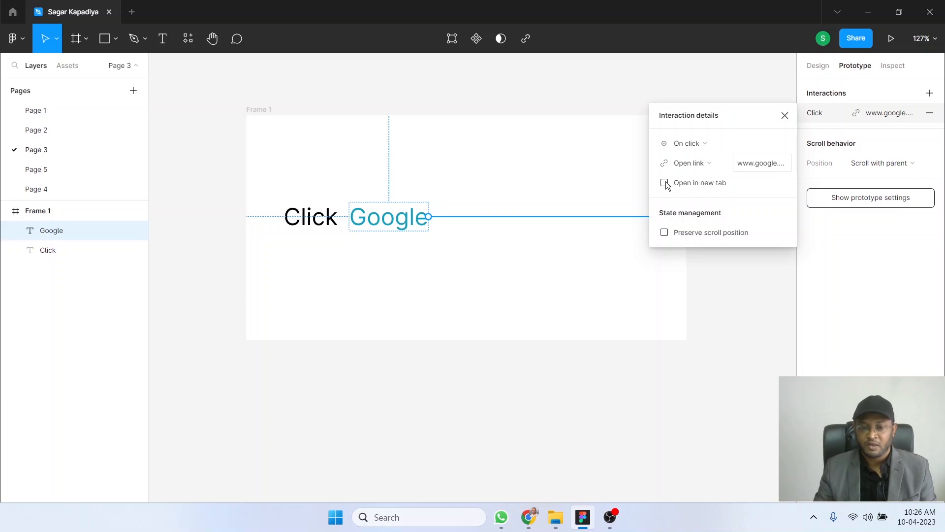
{"action": "mouse_move", "coordinate": [693, 162]}
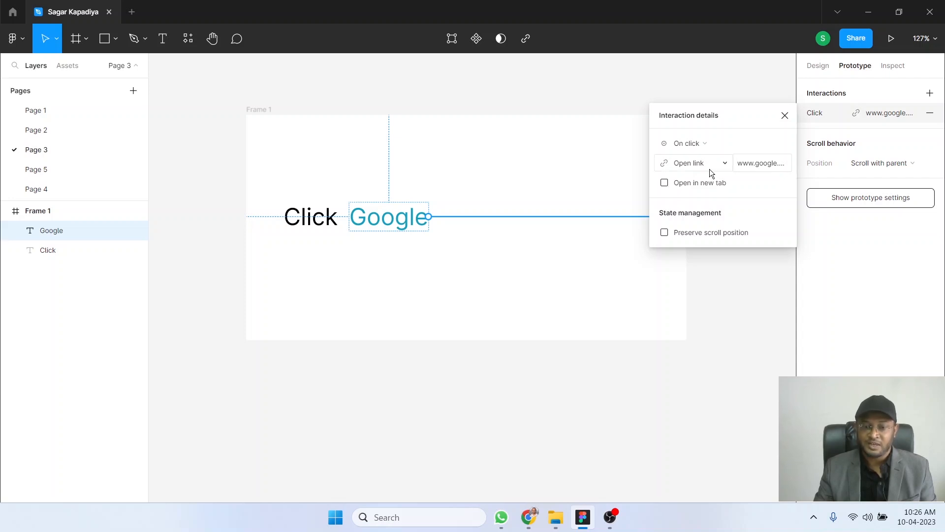
{"action": "left_click", "coordinate": [664, 183]}
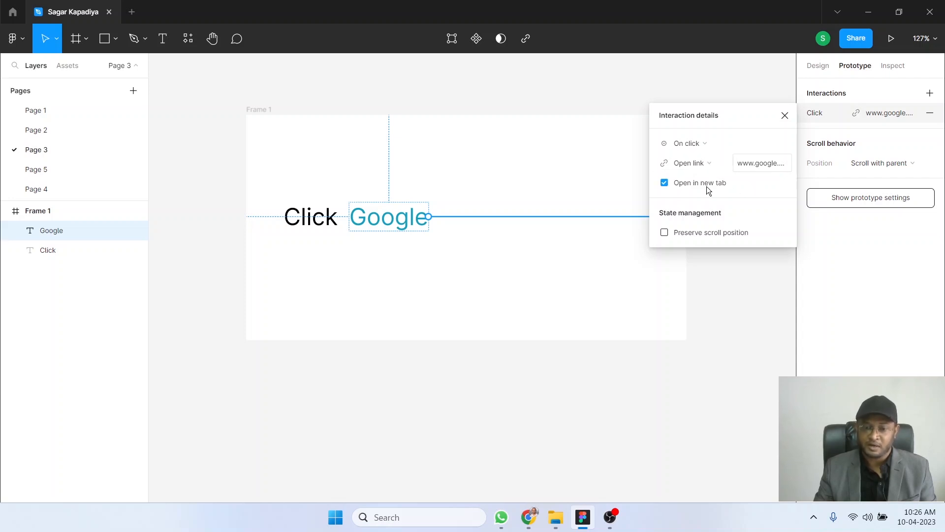
Present the prototype in the browser and try the Google link in the preview.
{"action": "left_click", "coordinate": [890, 39]}
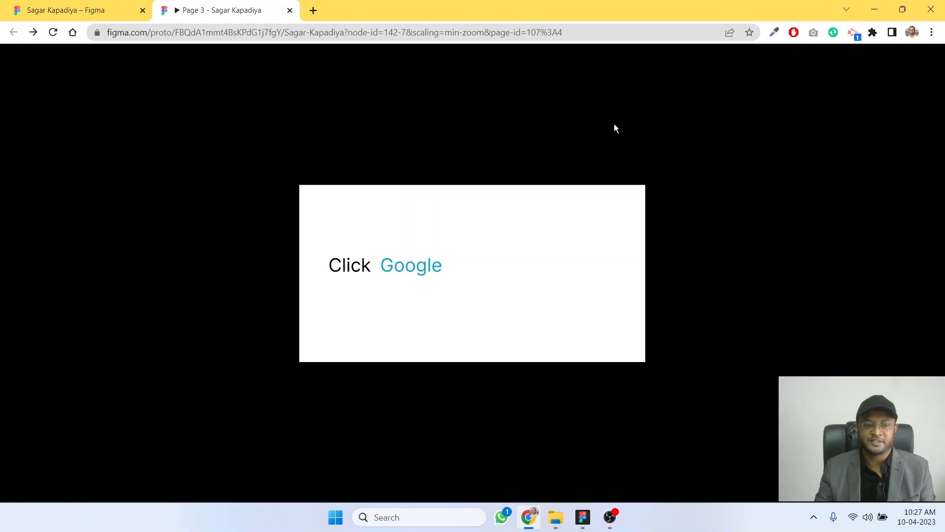
{"action": "mouse_move", "coordinate": [410, 265]}
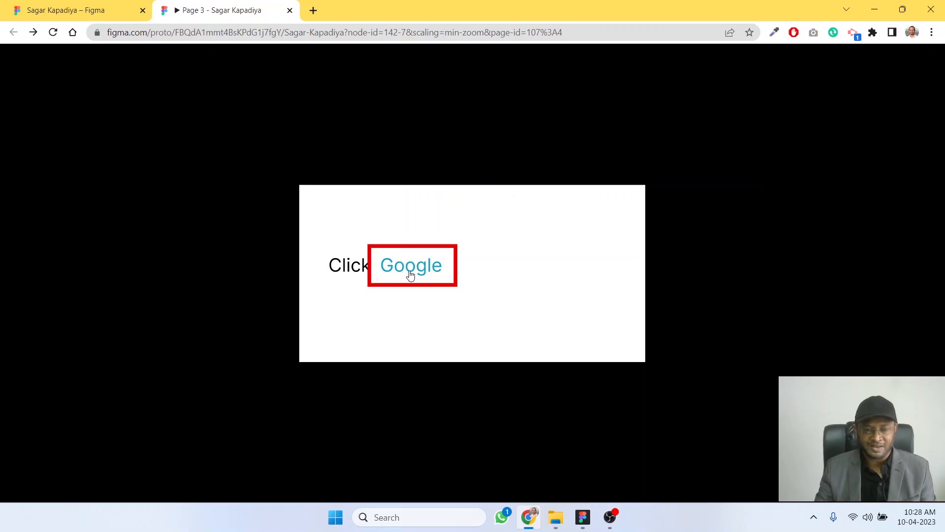
{"action": "left_click", "coordinate": [411, 265]}
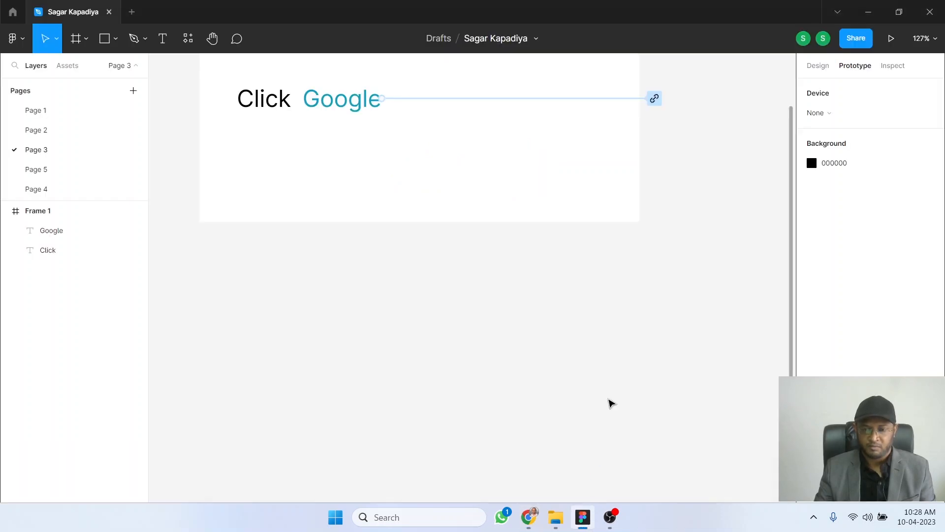
Re-confirm Open in new tab on the Google link interaction and present again.
{"action": "left_click", "coordinate": [341, 98]}
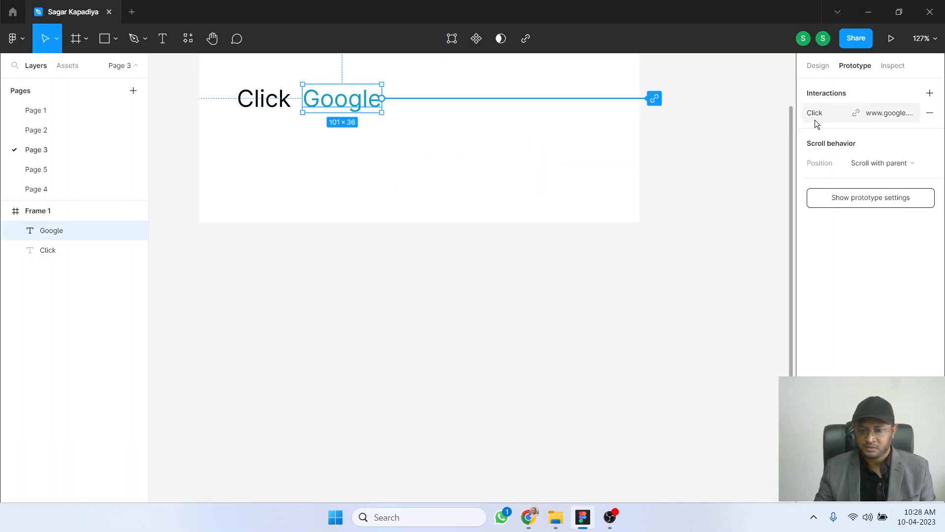
{"action": "left_click", "coordinate": [862, 112]}
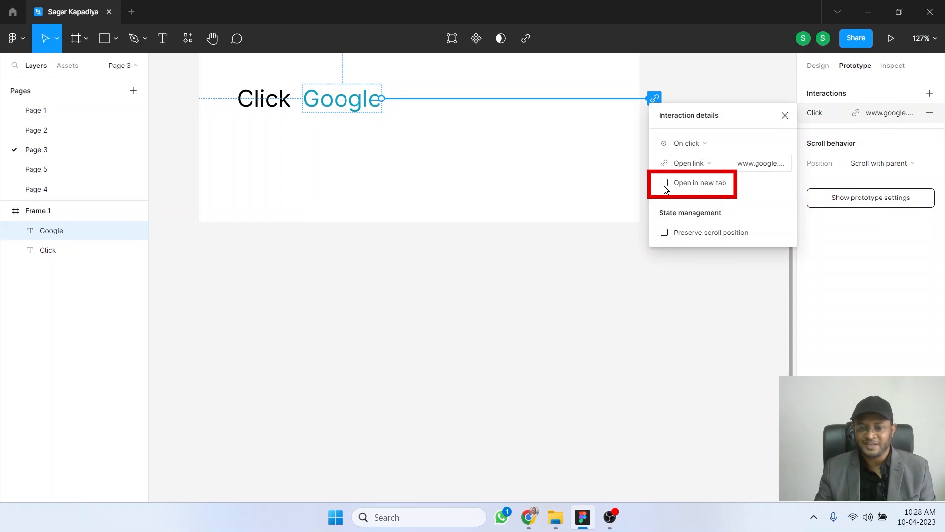
{"action": "left_click", "coordinate": [664, 183]}
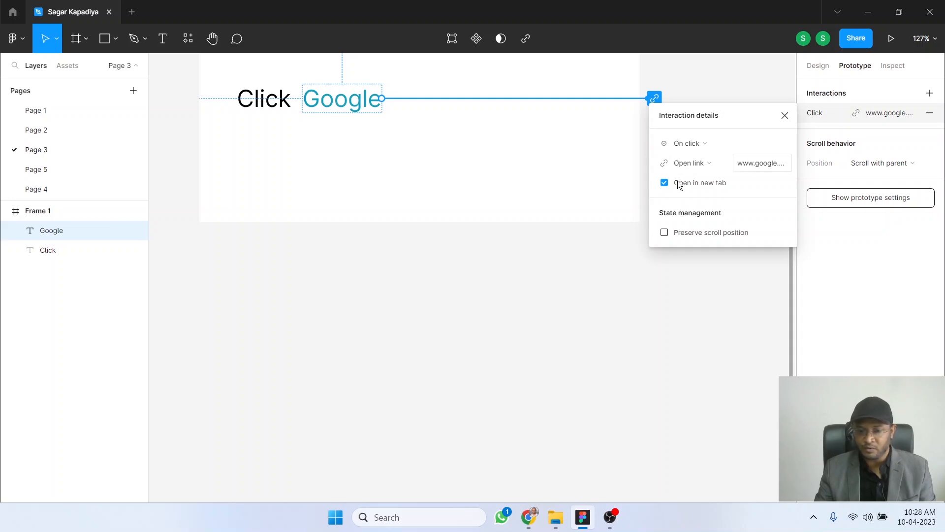
{"action": "mouse_move", "coordinate": [744, 192]}
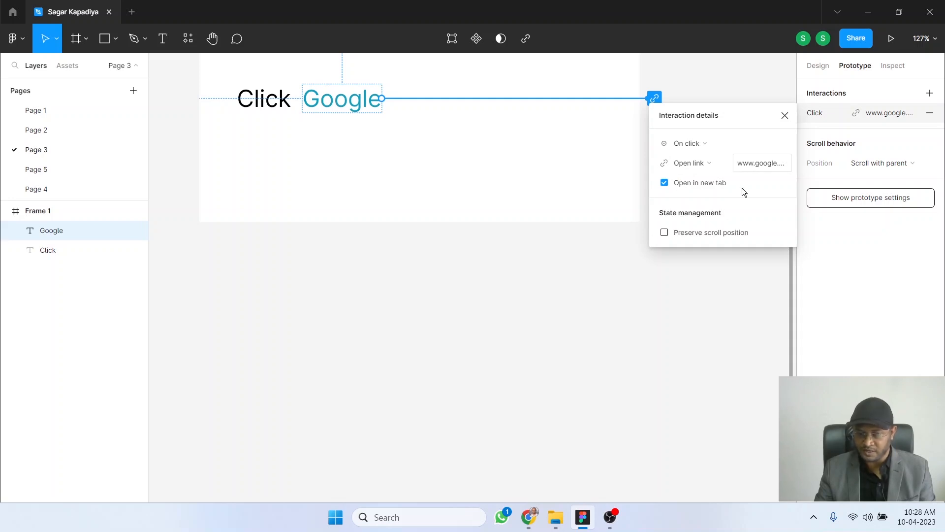
{"action": "left_click", "coordinate": [636, 338]}
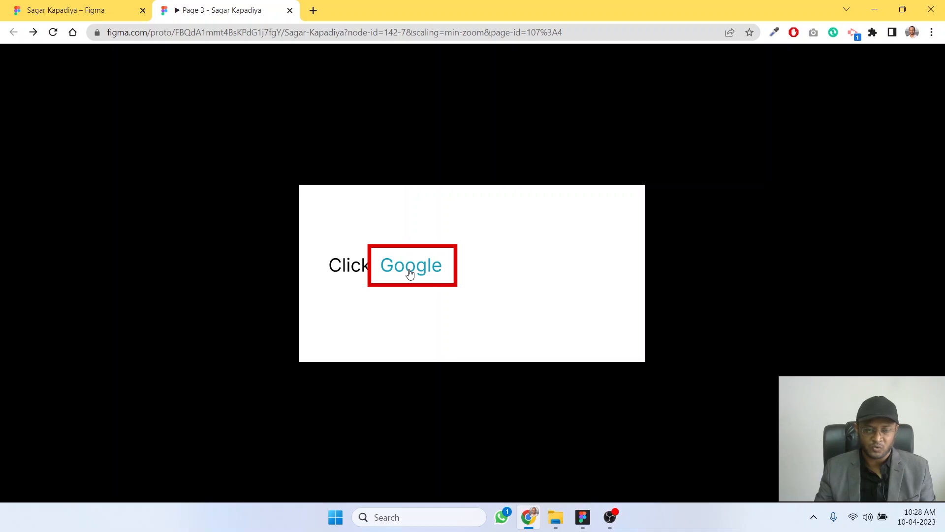
Follow the Google link in the preview so google.com opens in a new tab.
{"action": "left_click", "coordinate": [410, 265]}
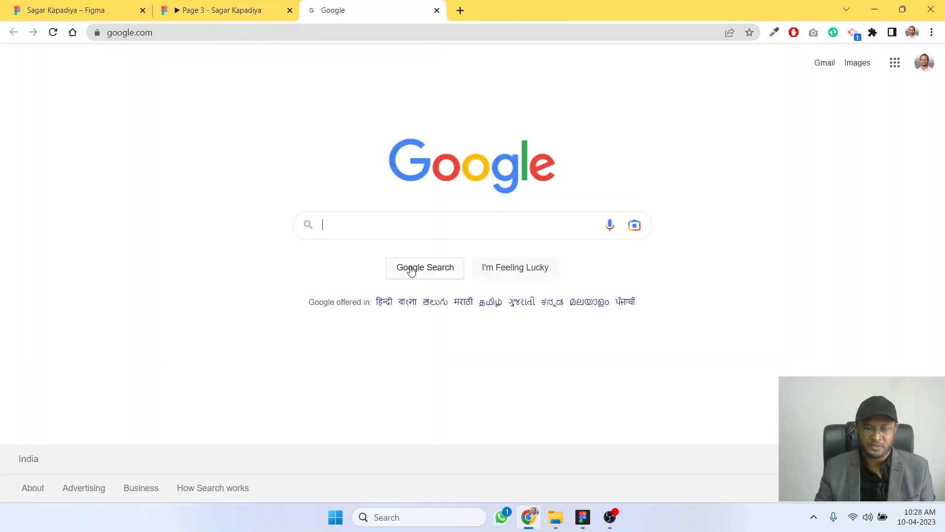
{"action": "mouse_move", "coordinate": [334, 135]}
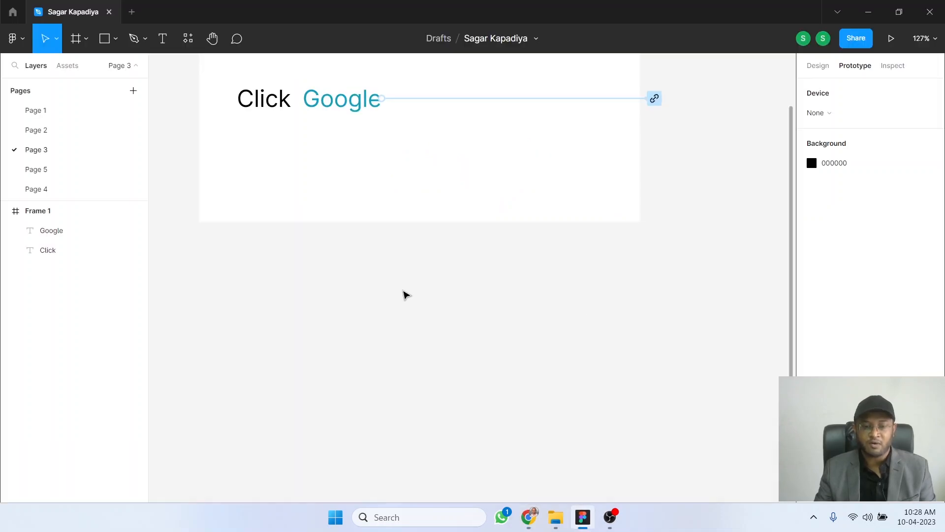
{"action": "scroll", "scroll_direction": "down", "scroll_amount": 3}
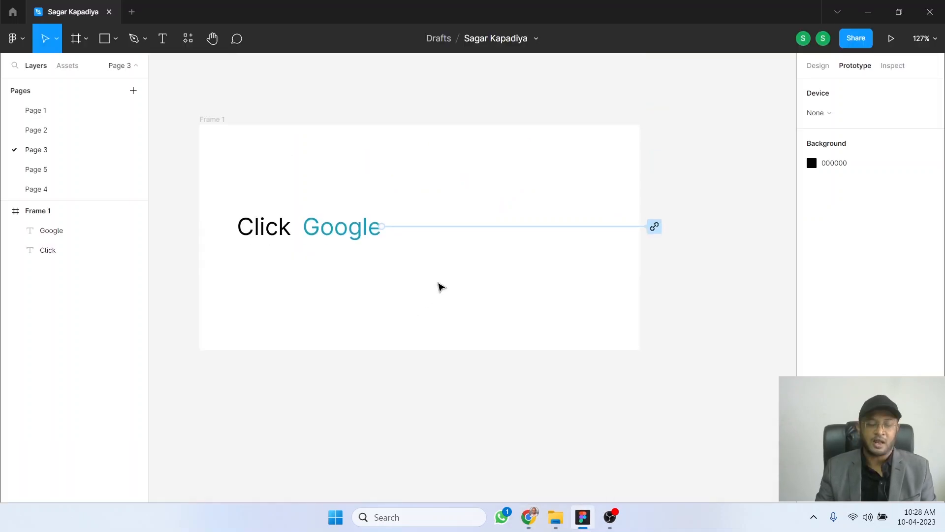